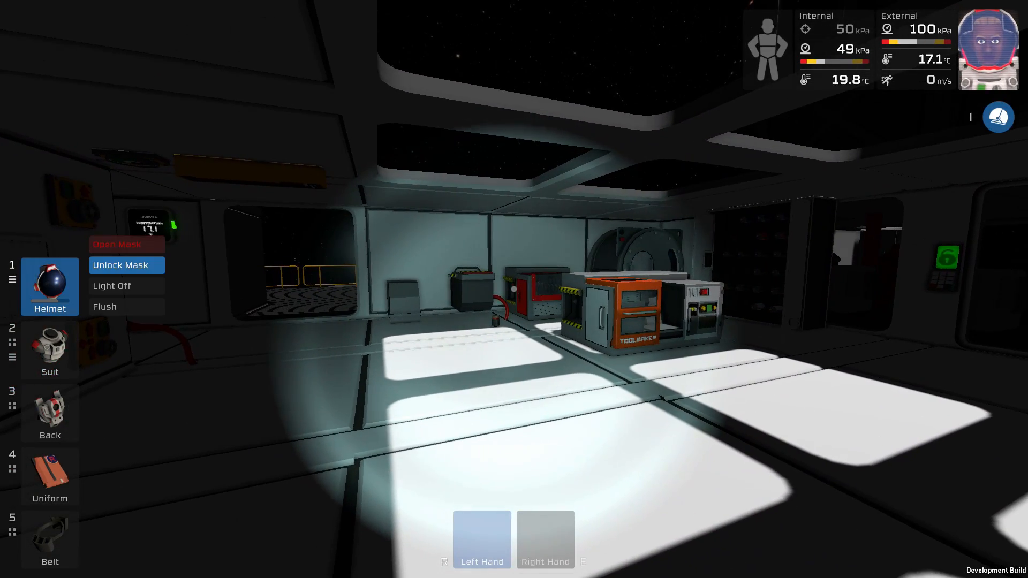
Interact with the Fabricator Control screen to show its Devices page listing the Fabricator
click(120, 265)
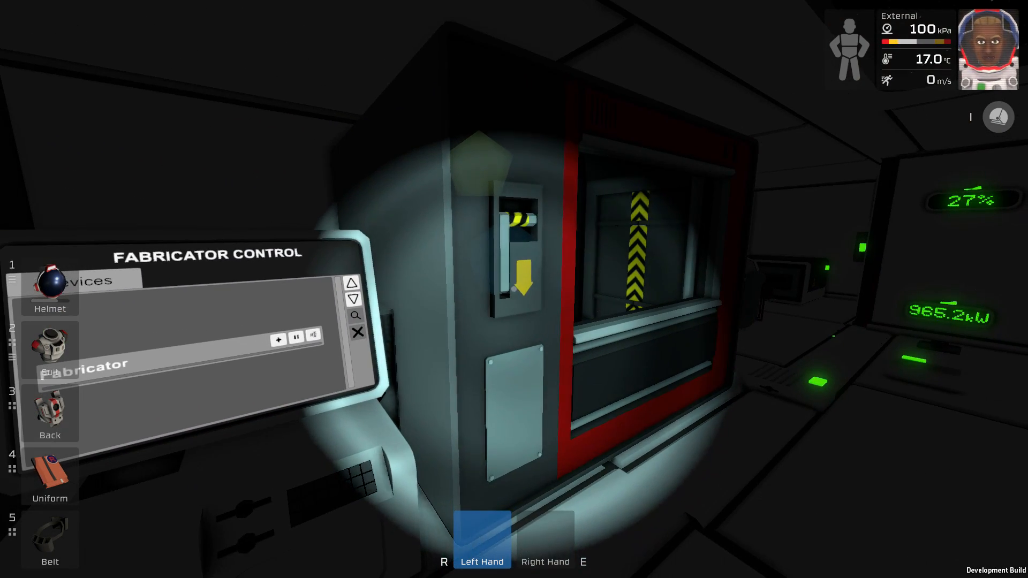
Select Chemistry Station from the fabricator's recipe list, triggering NullReferenceException errors
click(426, 294)
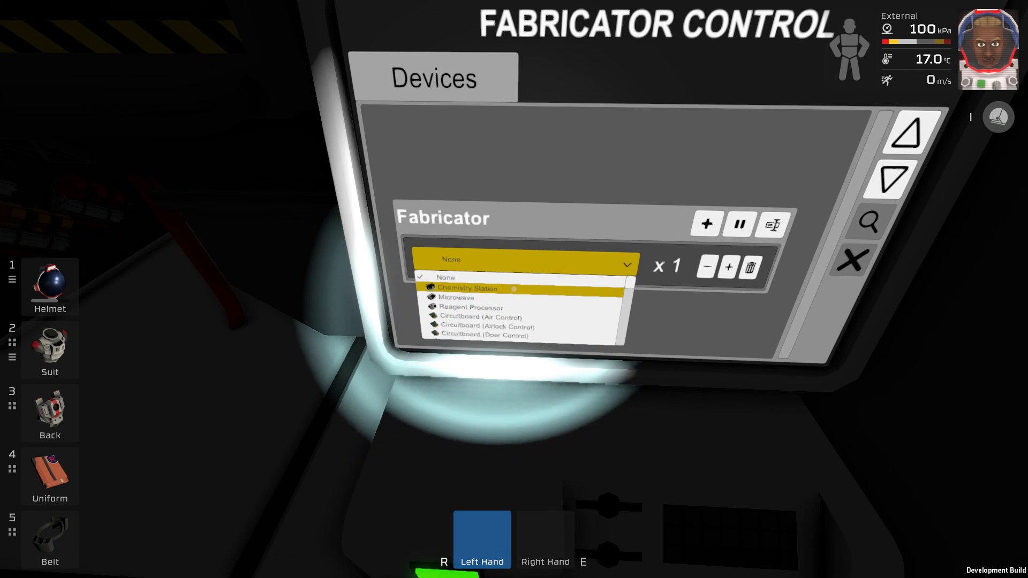
click(466, 288)
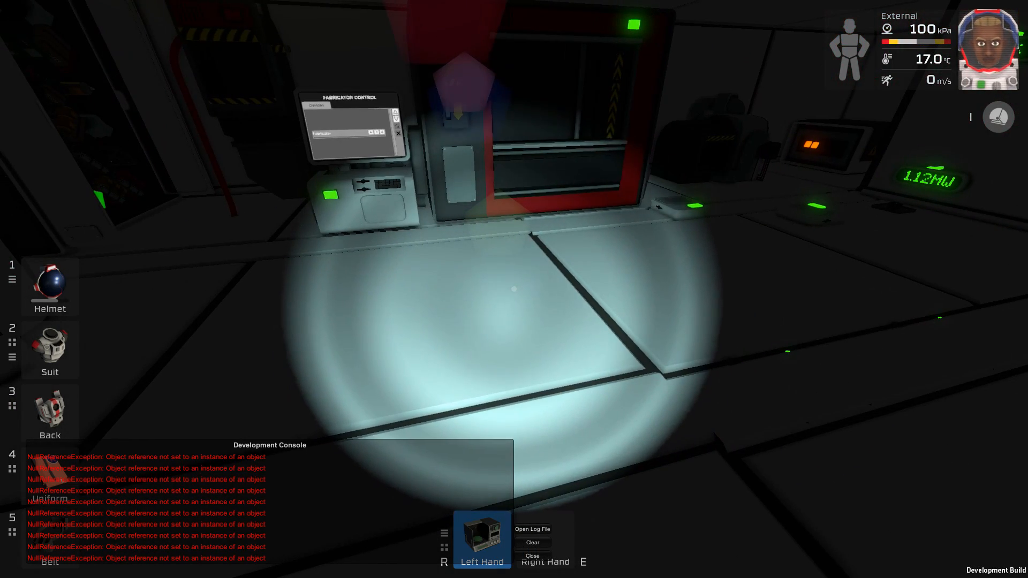
Reload the world from the pause menu to clear the console errors
key(Escape)
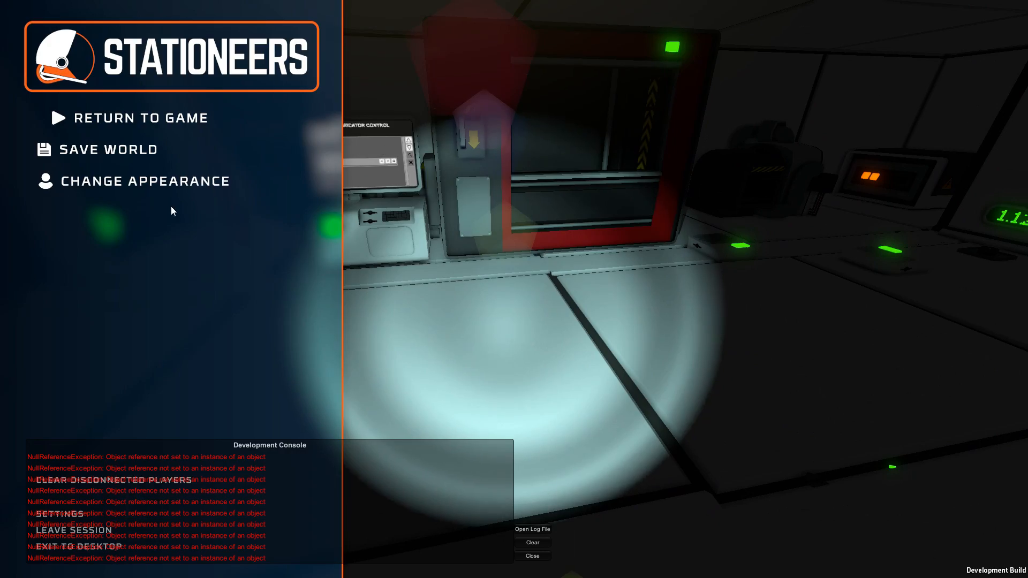
click(68, 531)
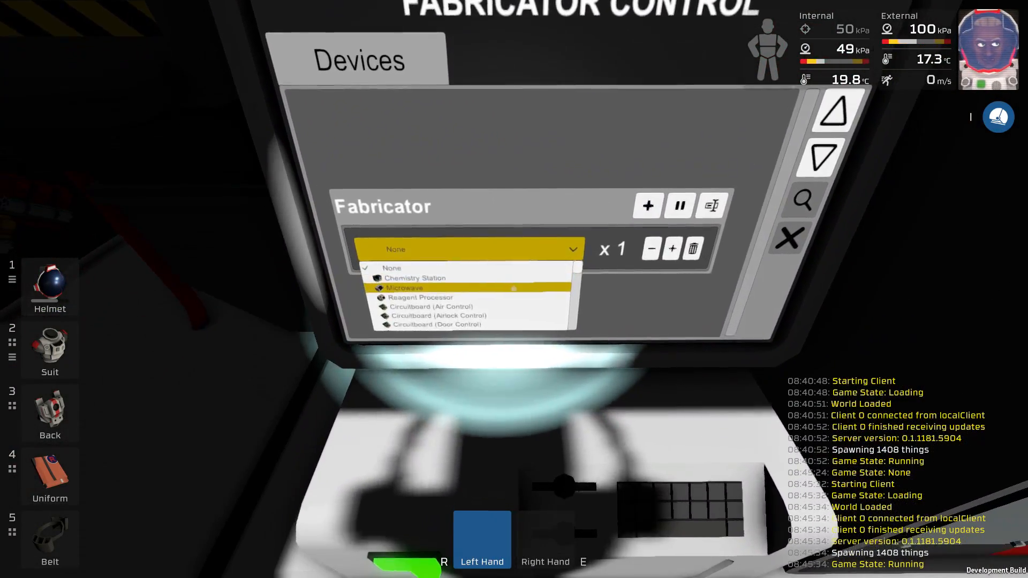
Choose the Microwave recipe for the fabricator, then carry the chair kit into the base
click(404, 287)
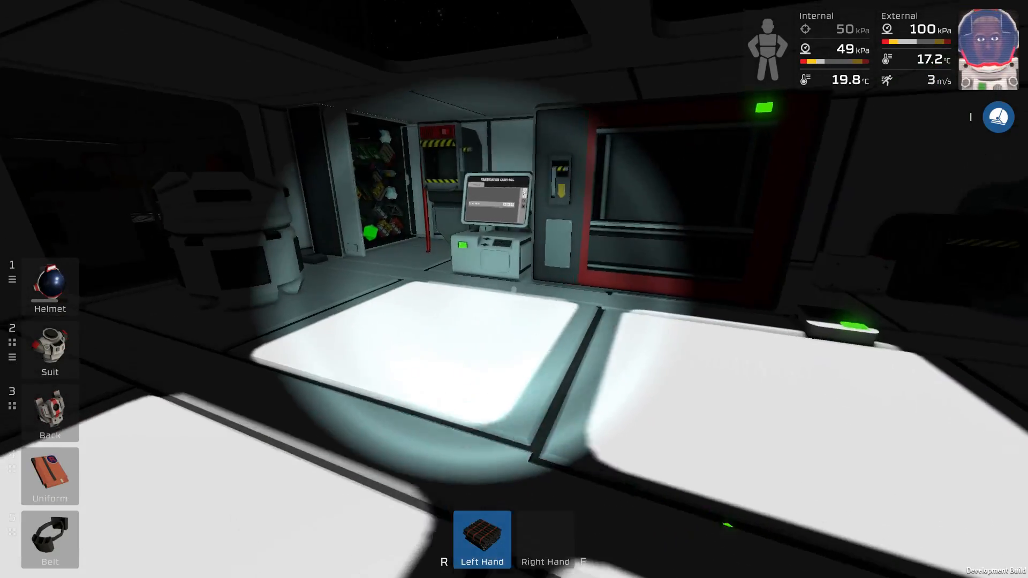
Show the chair build ghost and switch the option from Chair to Control Chair (3 of 3)
click(488, 210)
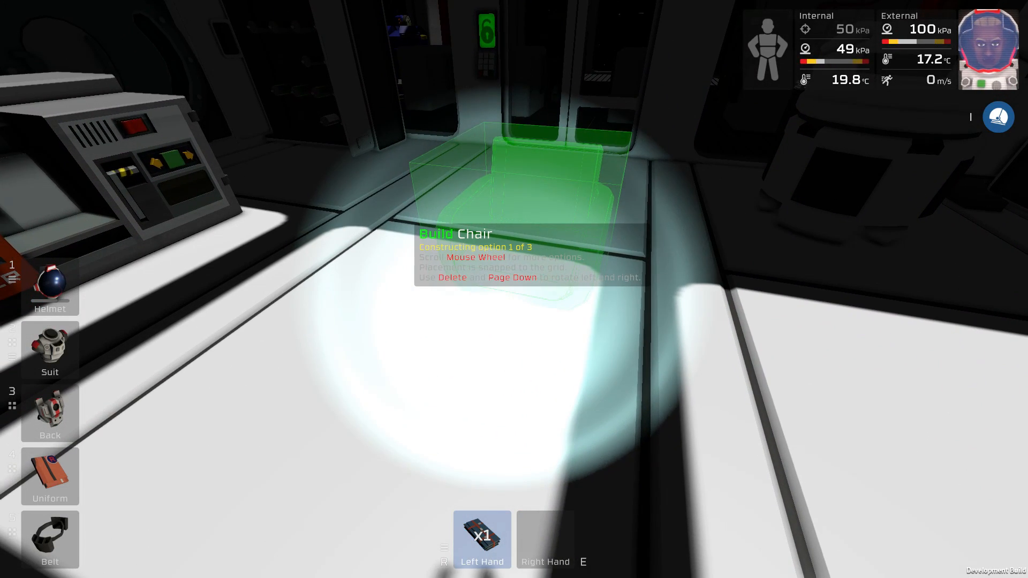
scroll(down, 3)
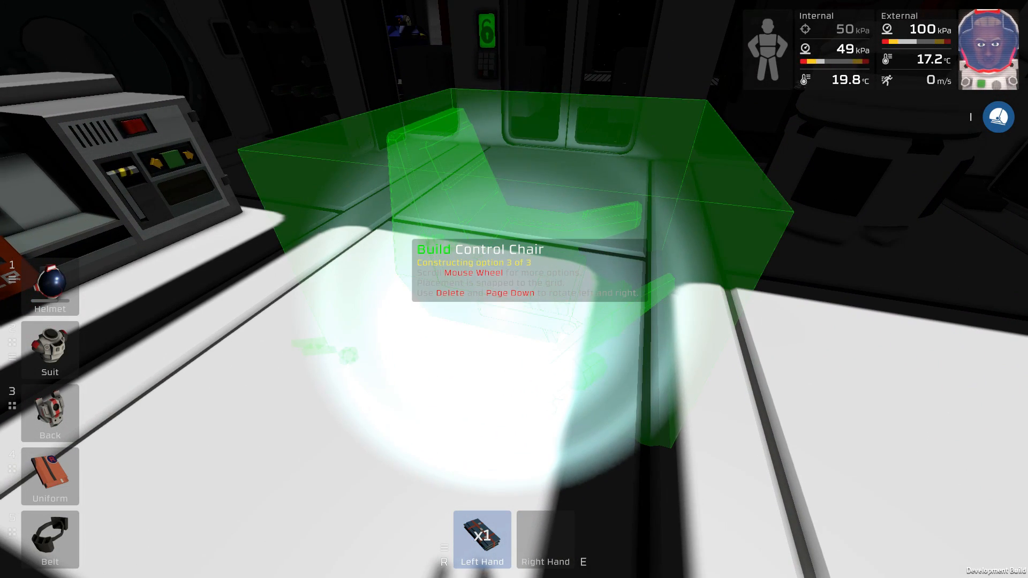
scroll(down, 3)
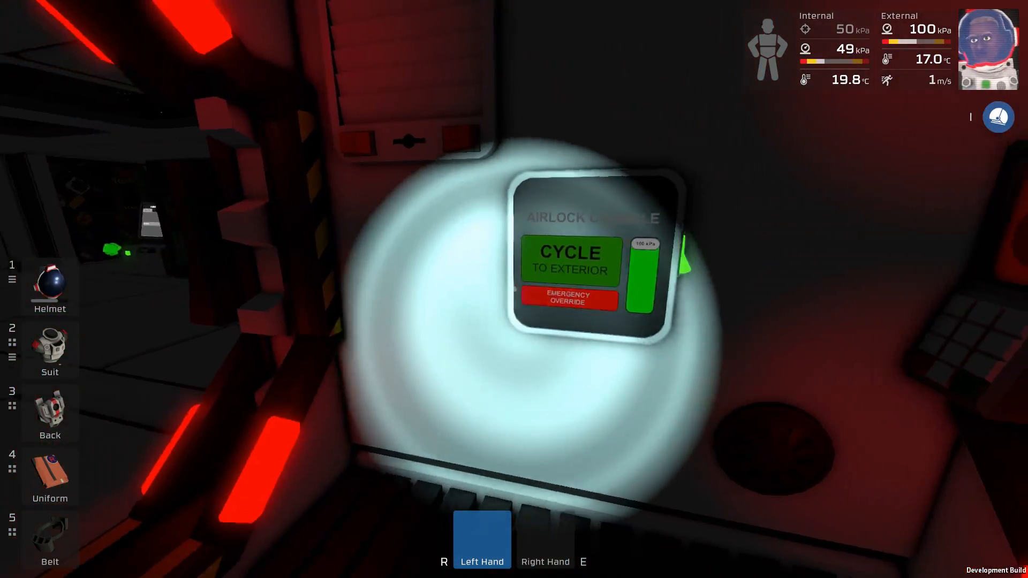
Cycle the airlock to exterior from the Airlock Console
click(570, 259)
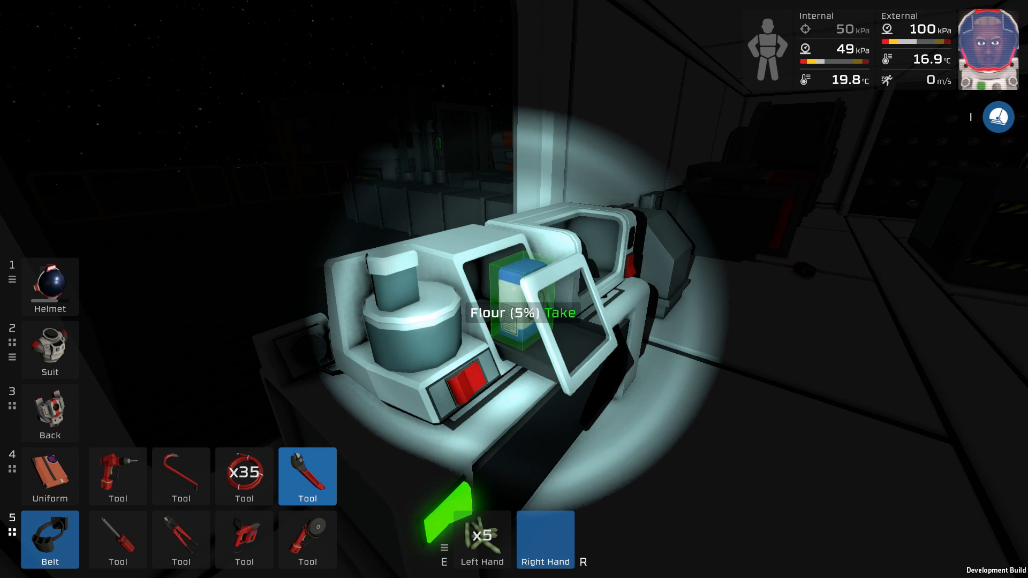
Take the flour out of the food processing machine's Flour slot
click(554, 311)
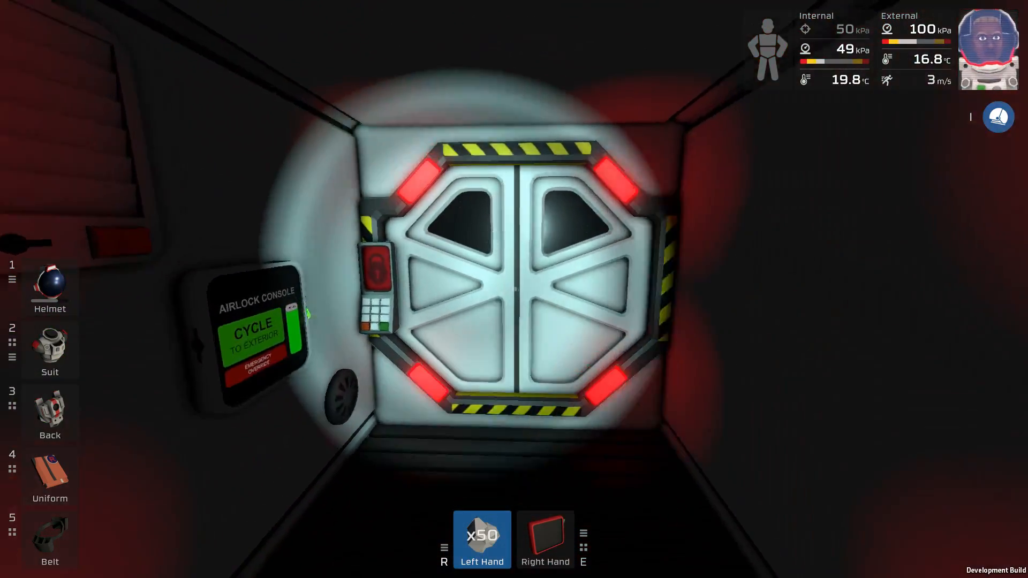
Cycle the airlock to exterior again from the console beside the door
click(255, 337)
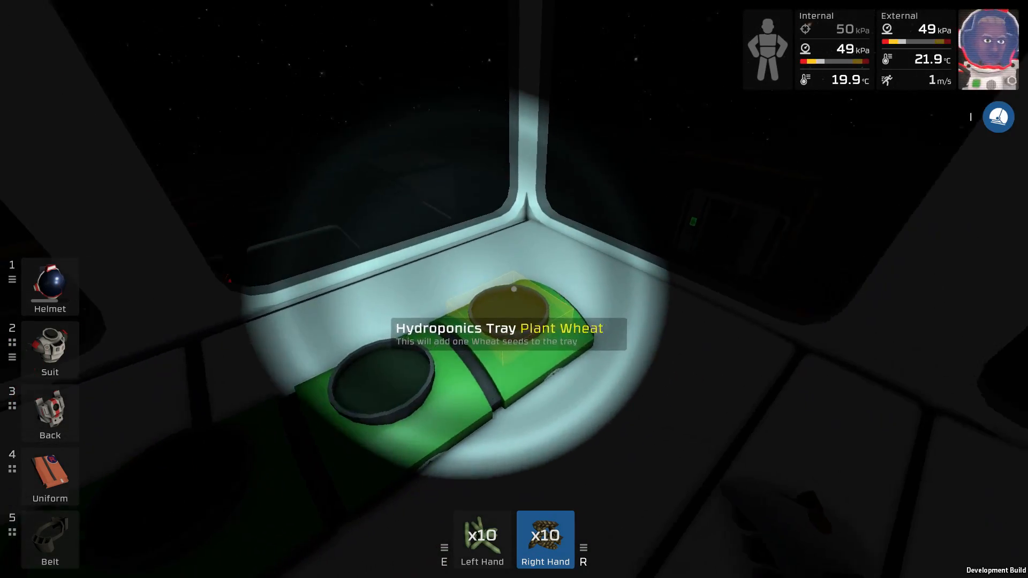
Plant the held wheat seeds into an empty hydroponics tray
click(513, 296)
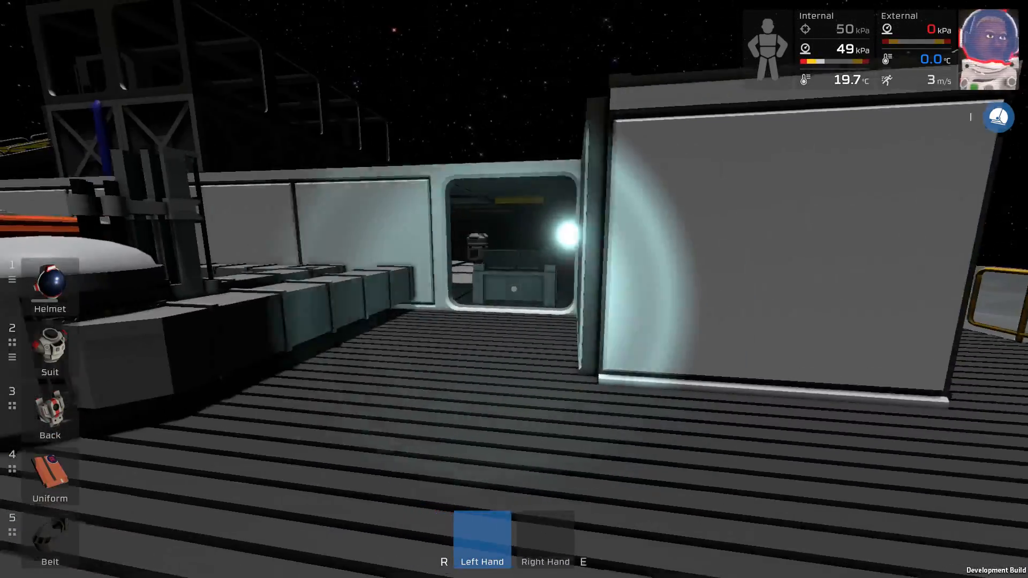
mouse_move(514, 289)
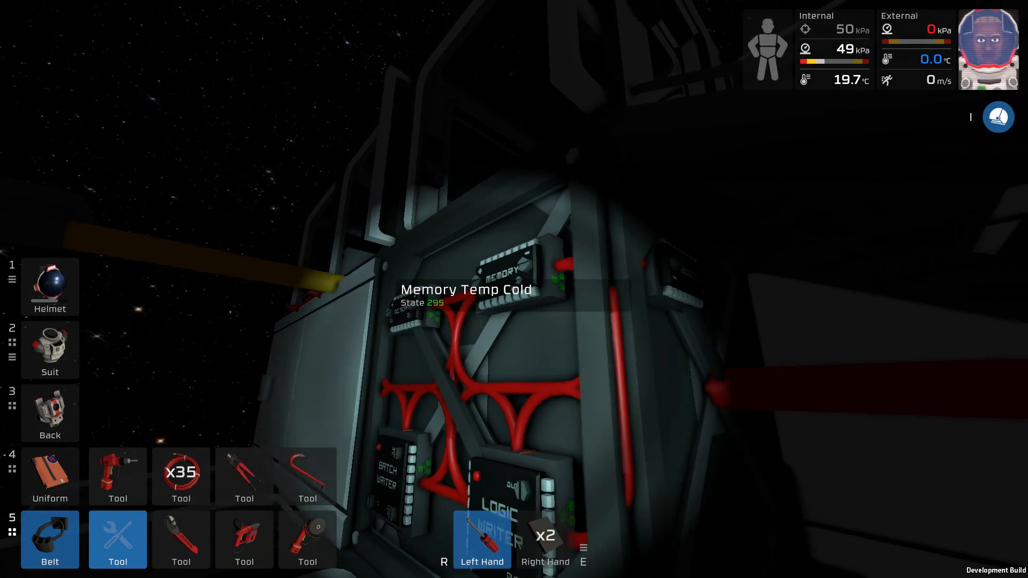
Lower the Memory Temp Cold logic memory's stored value with the screwdriver
scroll(down, 3)
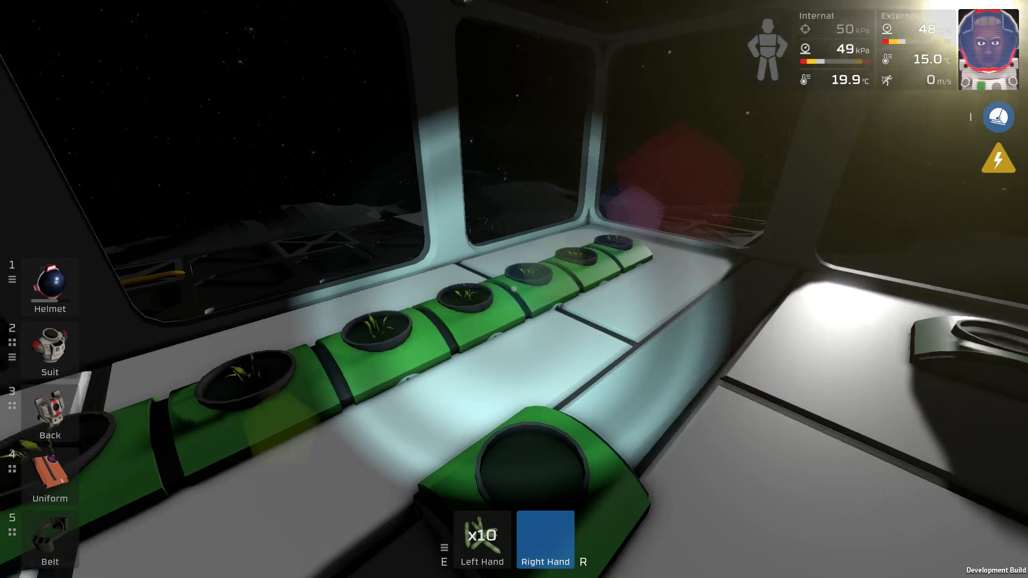
mouse_move(514, 289)
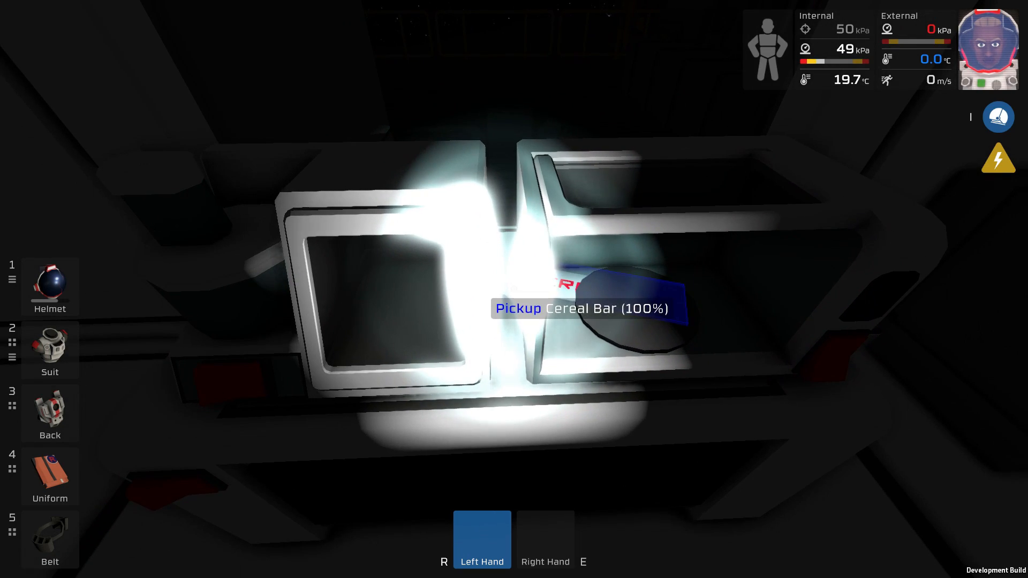
Take the finished Cereal Bar from the output slot into the left hand
click(518, 309)
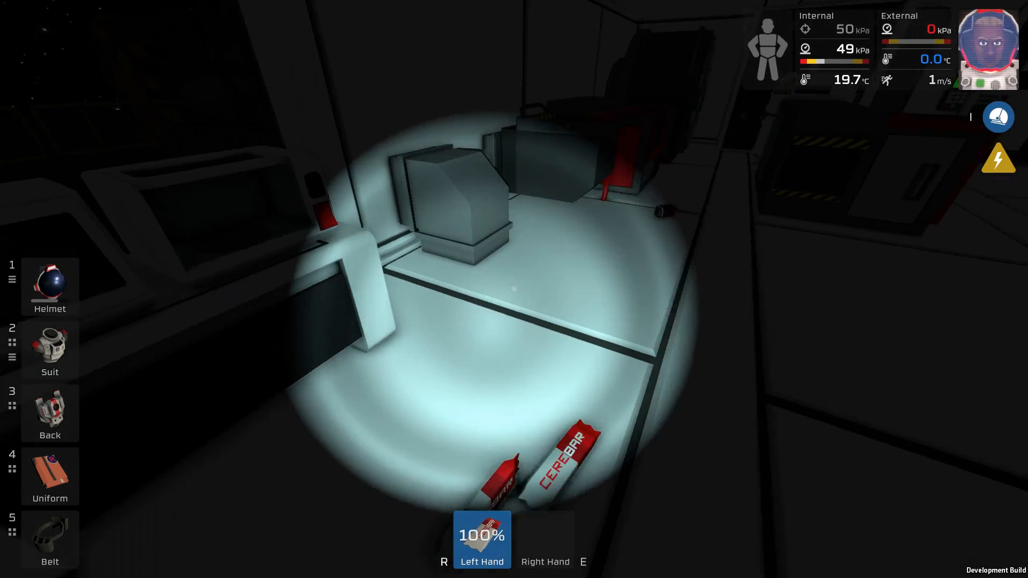